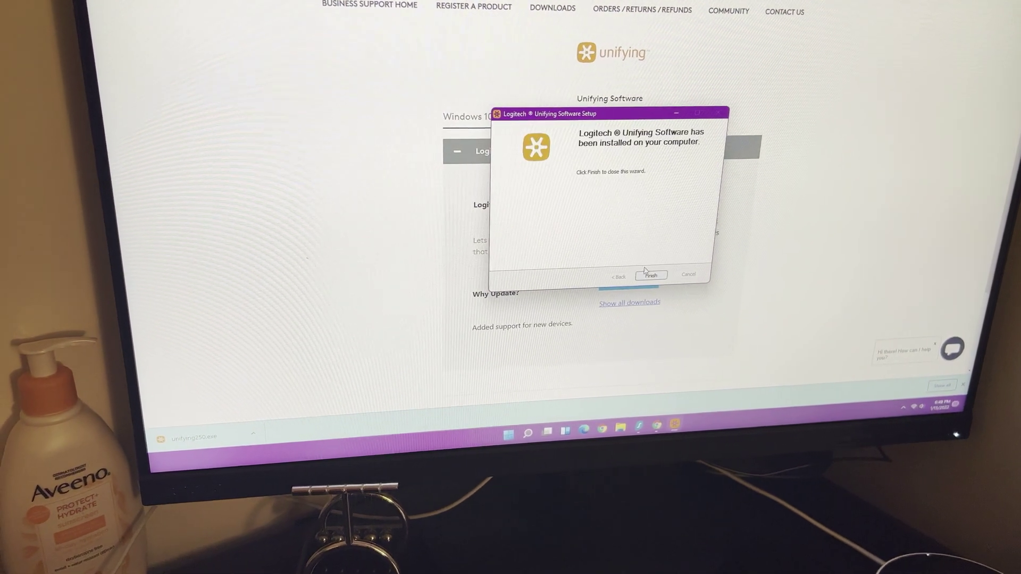
Finish the Unifying Software Setup wizard so the Unifying Software launches on its Welcome screen
{"action": "left_click", "coordinate": [651, 274]}
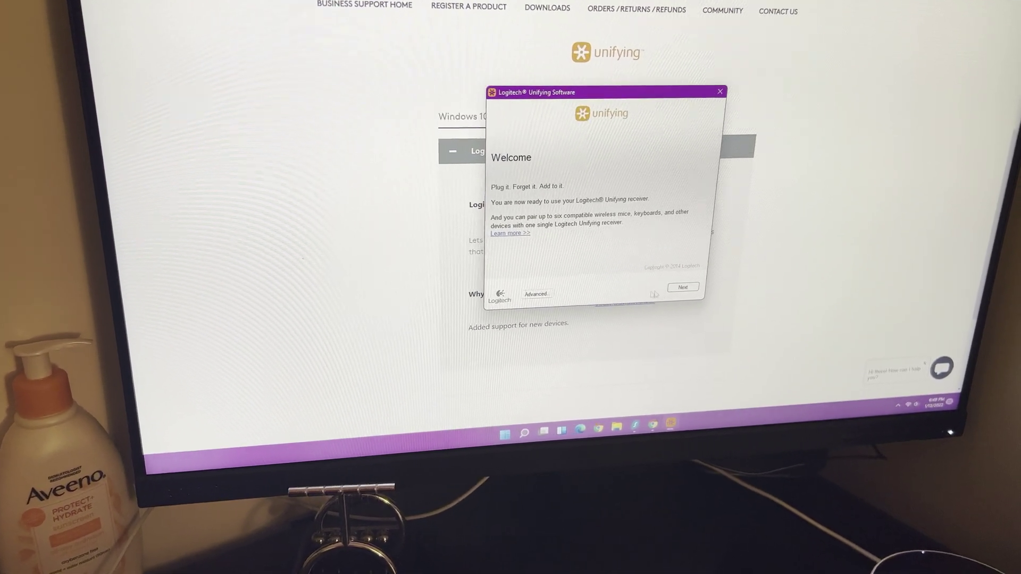
Continue past the Welcome screen to the 'Plug in one Unifying receiver' page
{"action": "left_click", "coordinate": [683, 287]}
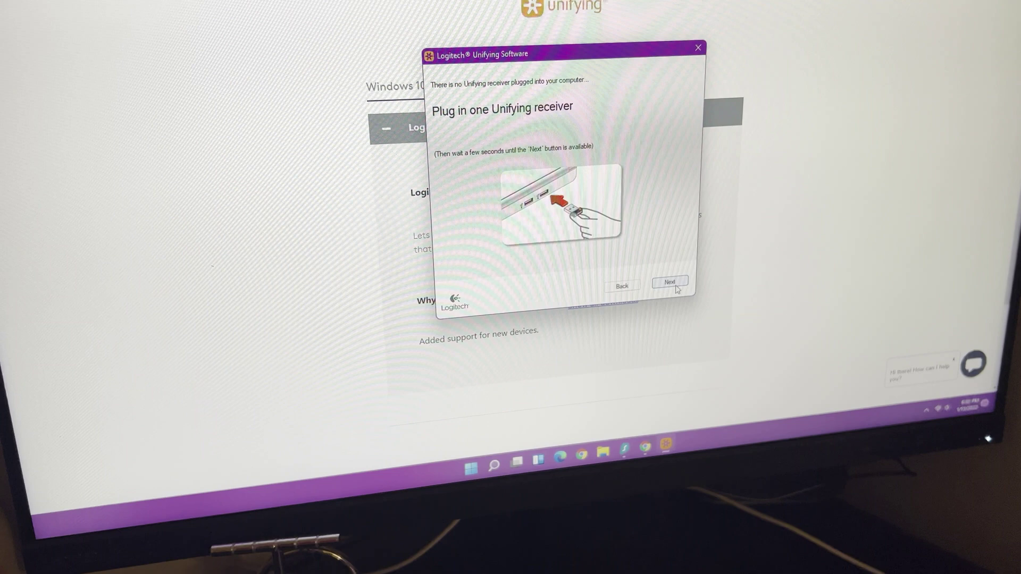
Pair the Mouse M510 to the plugged-in receiver, then close the software after the Congratulations screen
{"action": "left_click", "coordinate": [671, 281]}
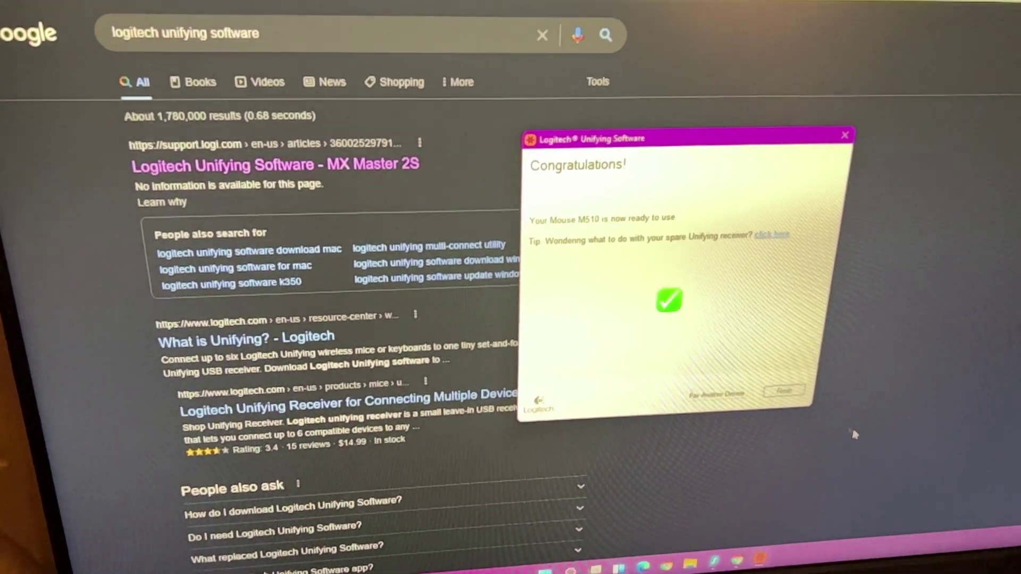
{"action": "left_click", "coordinate": [845, 135]}
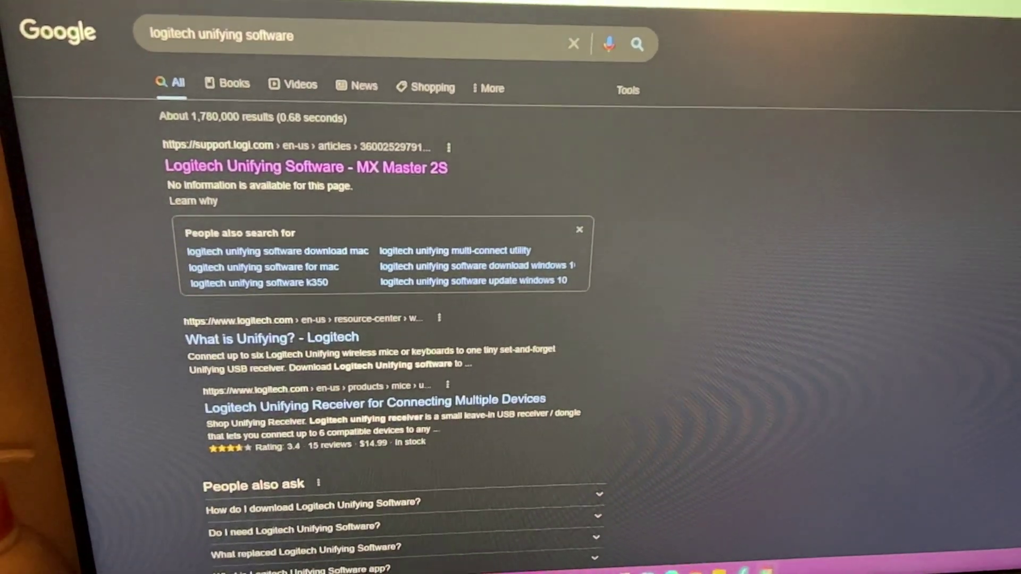